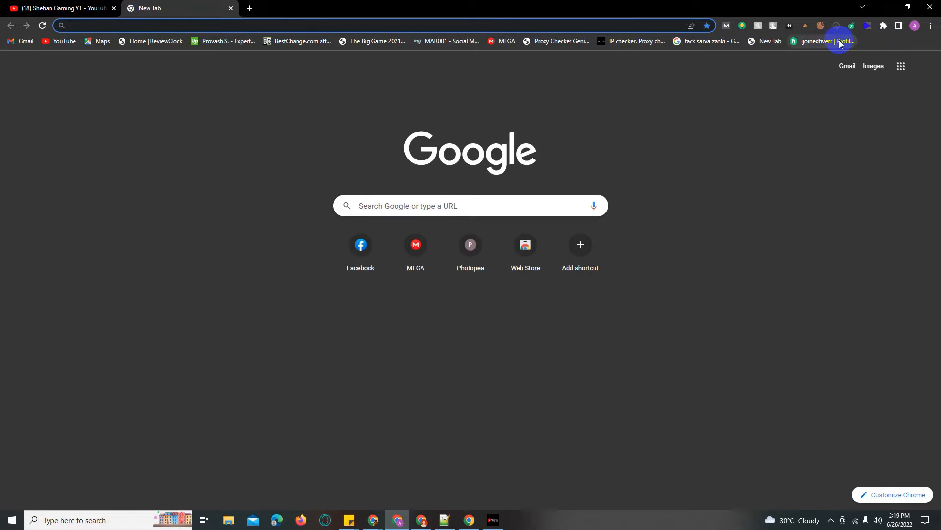
- Open the ijoinedfiverr seller profile showing five gigs priced $5 to $100
{"action": "left_click", "coordinate": [830, 41]}
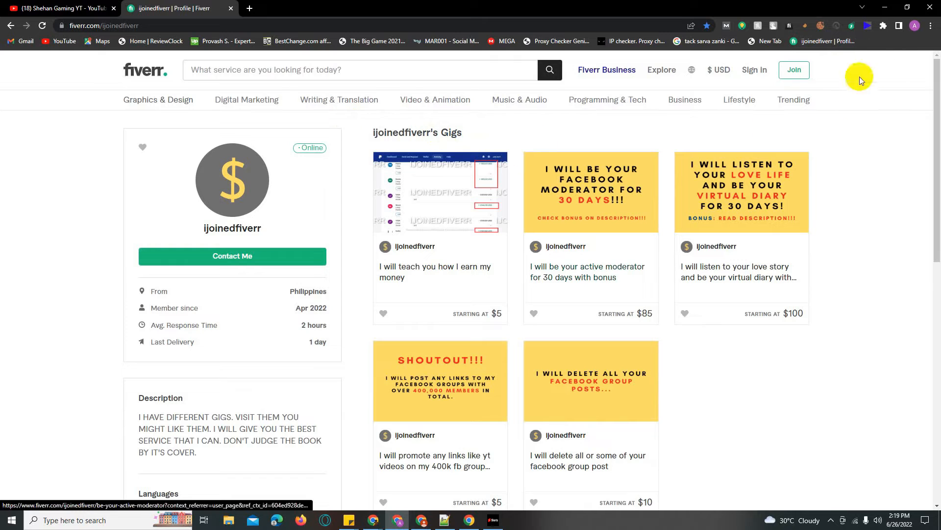
{"action": "mouse_move", "coordinate": [677, 51]}
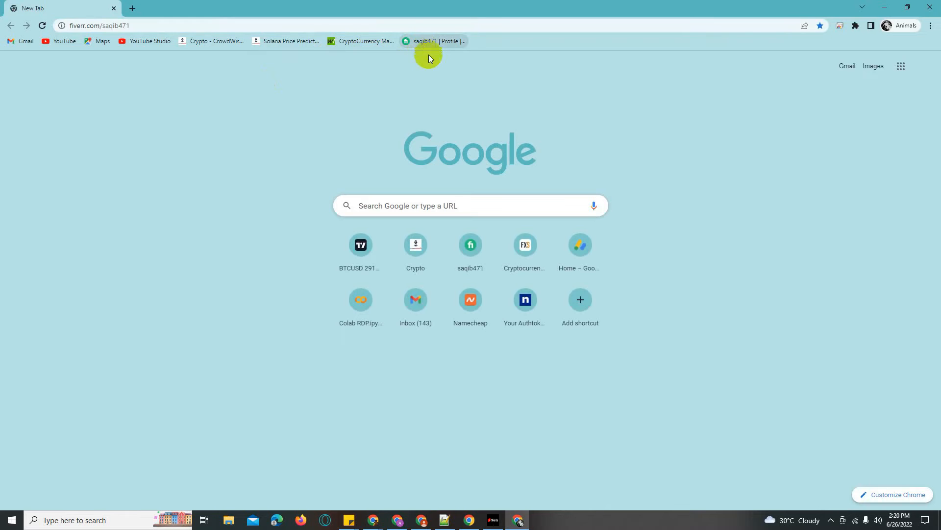
{"action": "left_click", "coordinate": [433, 41]}
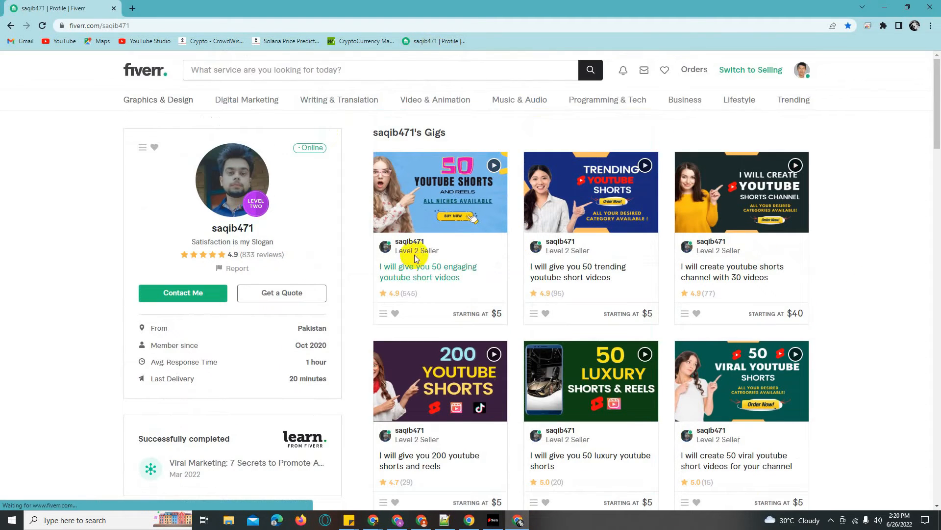
{"action": "scroll", "scroll_direction": "down", "scroll_amount": 3}
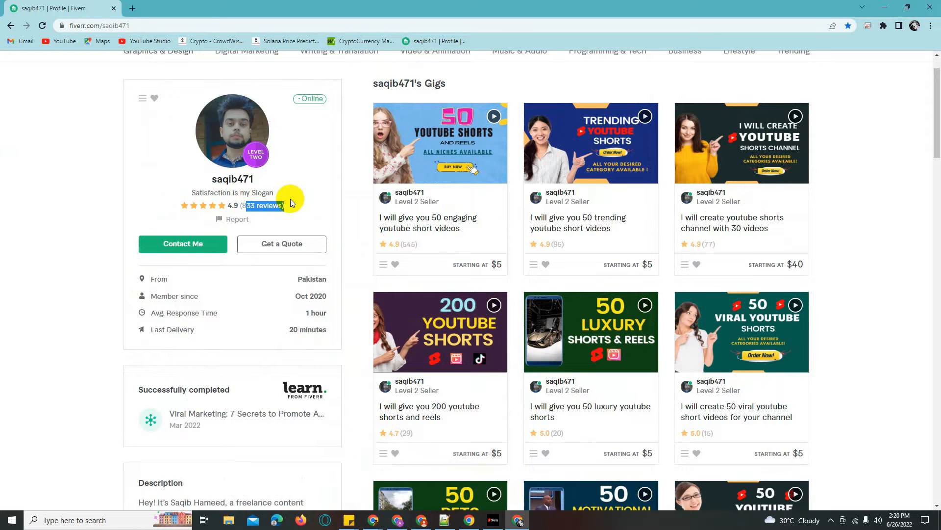
{"action": "mouse_move", "coordinate": [272, 335]}
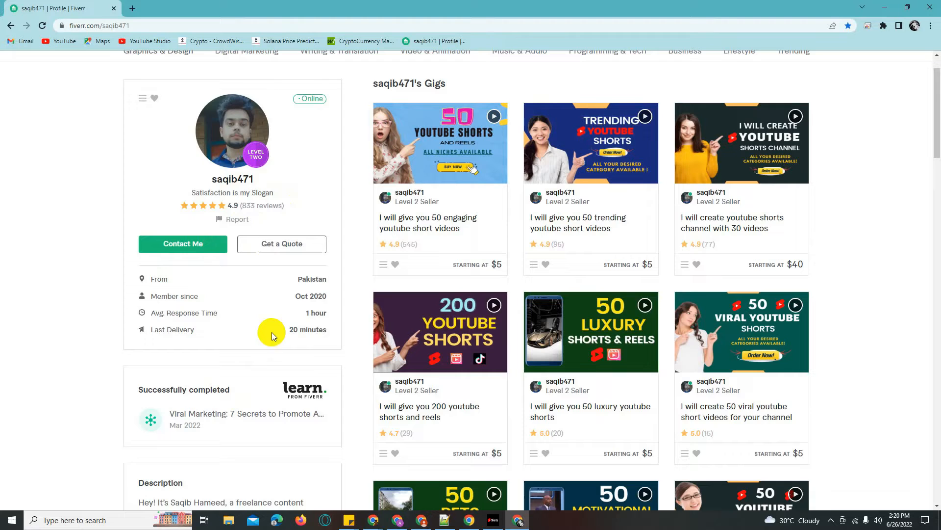
{"action": "left_click_drag", "start_coordinate": [272, 335], "coordinate": [334, 329]}
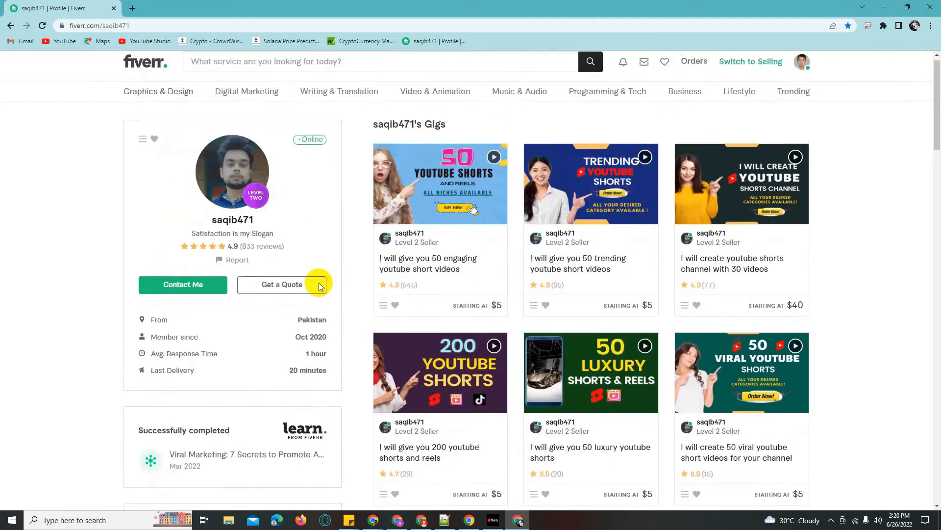
{"action": "scroll", "scroll_direction": "down", "scroll_amount": 3}
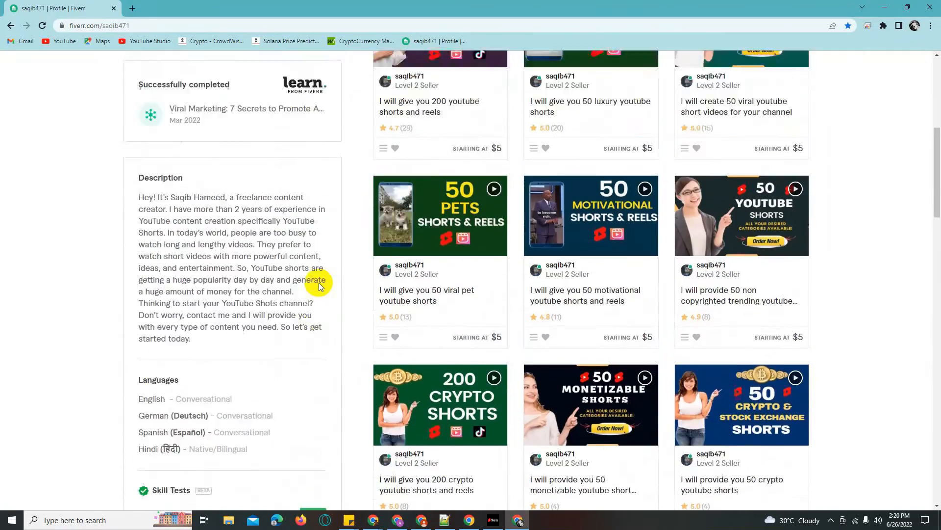
{"action": "scroll", "scroll_direction": "up", "scroll_amount": 3}
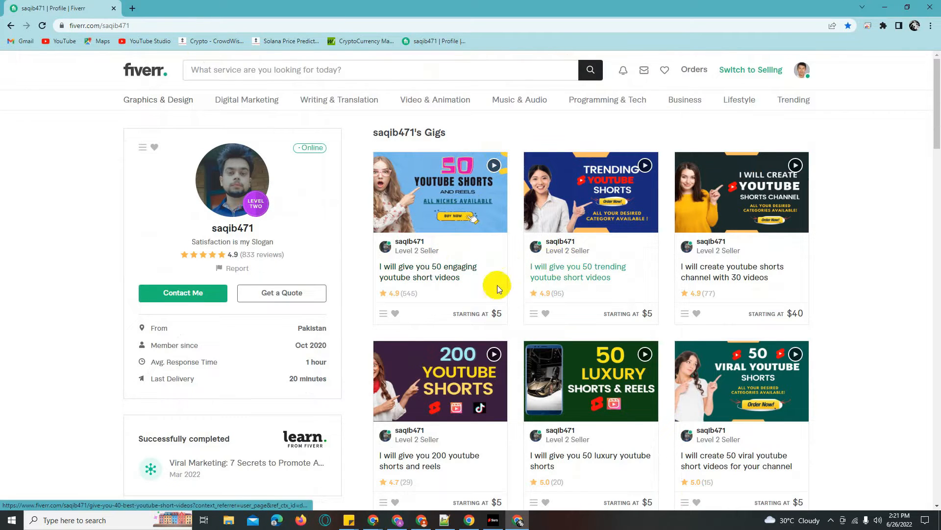
{"action": "mouse_move", "coordinate": [282, 266]}
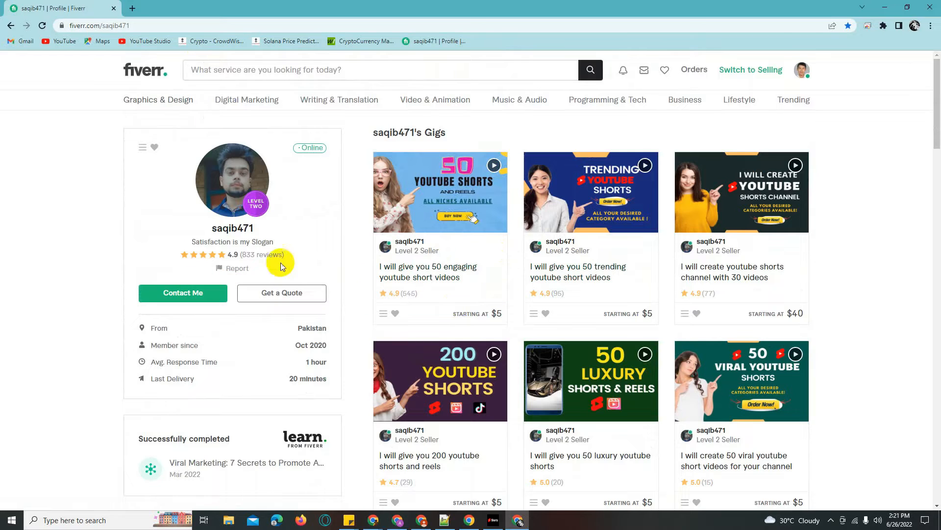
{"action": "mouse_move", "coordinate": [346, 255]}
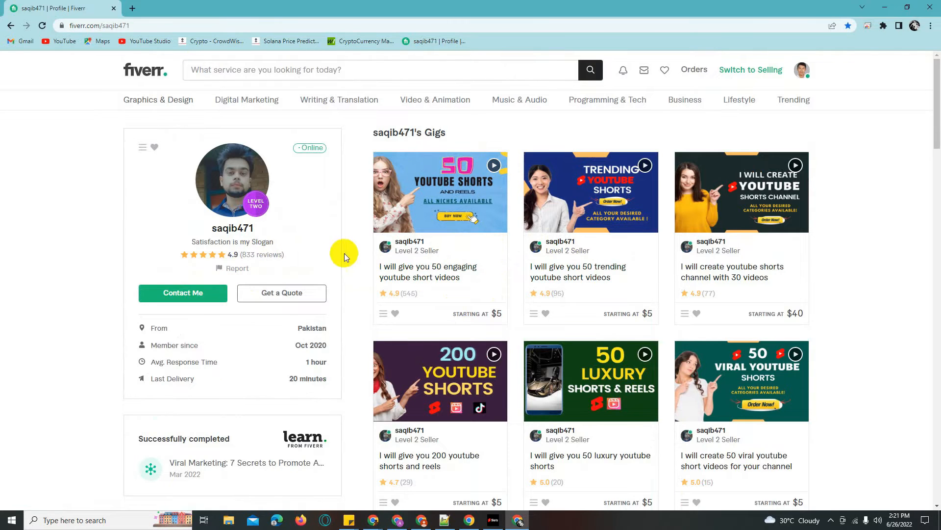
{"action": "scroll", "scroll_direction": "down", "scroll_amount": 3}
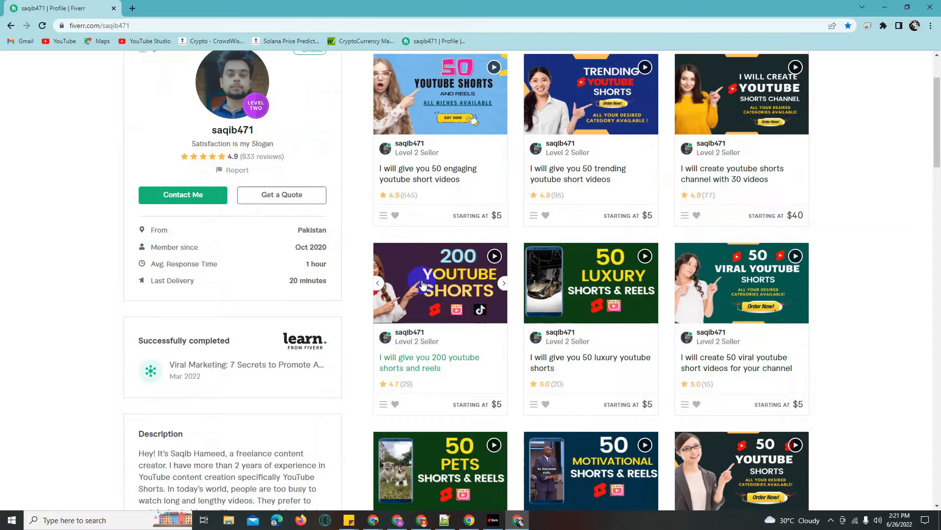
{"action": "scroll", "scroll_direction": "down", "scroll_amount": 3}
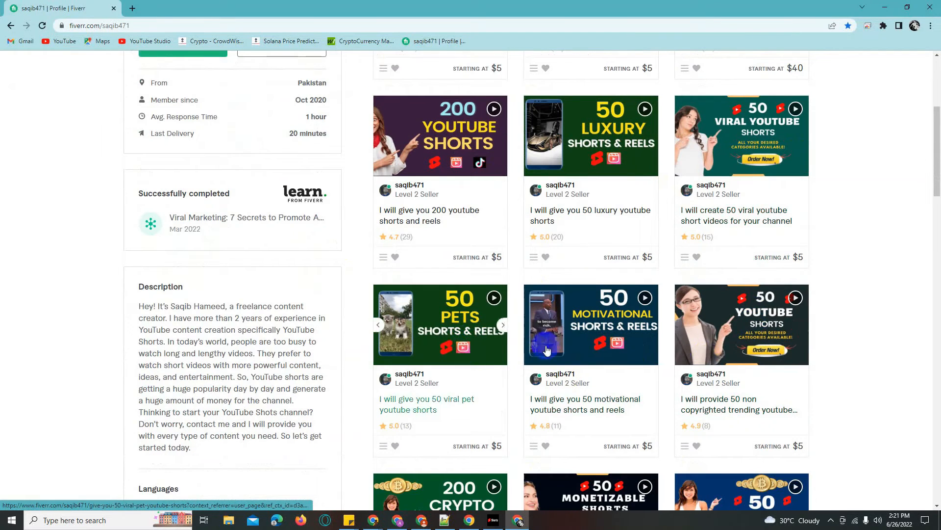
{"action": "scroll", "scroll_direction": "down", "scroll_amount": 3}
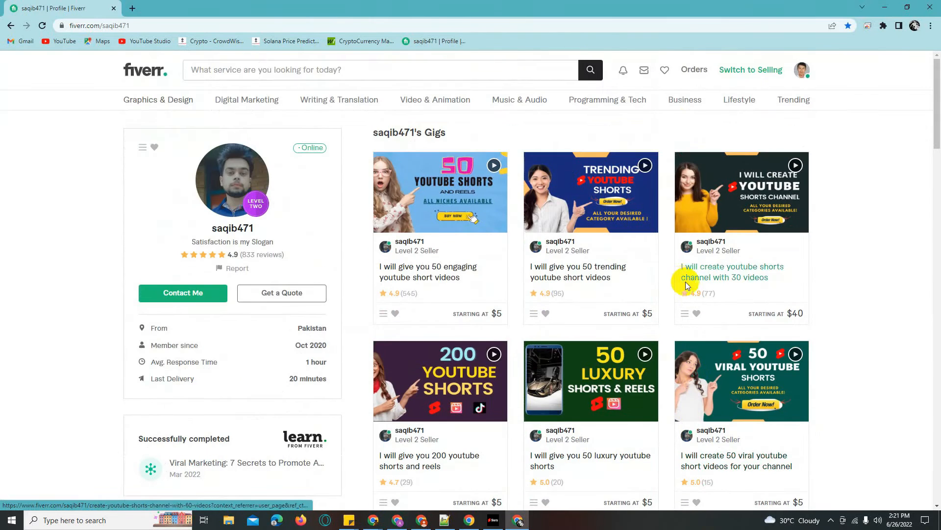
{"action": "mouse_move", "coordinate": [691, 191]}
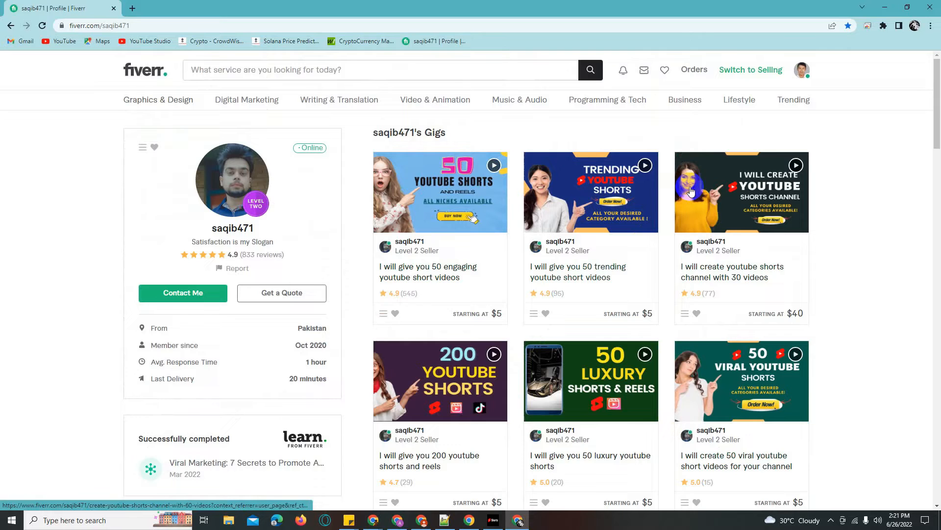
{"action": "scroll", "scroll_direction": "down", "scroll_amount": 3}
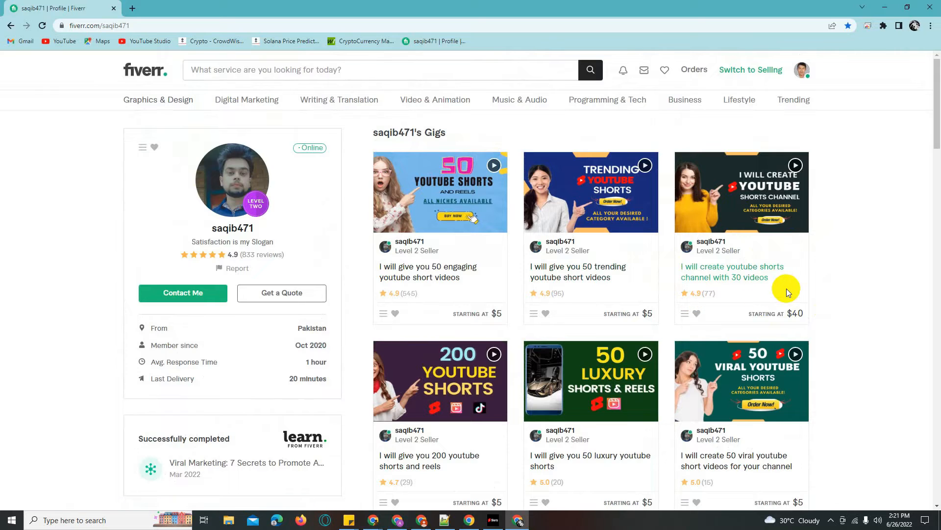
{"action": "double_click", "coordinate": [732, 272]}
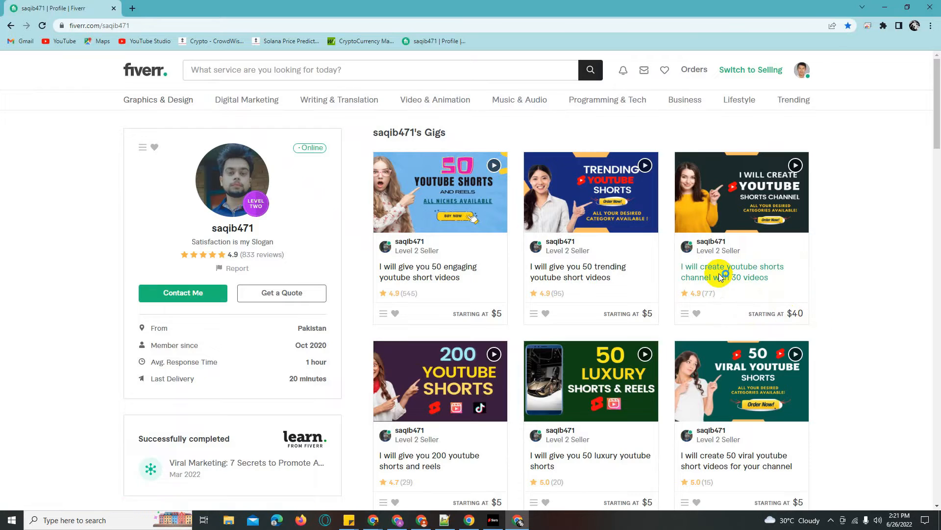
- View the 30-video shorts channel gig's Basic $40, Standard $50 and Premium $60 packages
{"action": "left_click", "coordinate": [731, 266]}
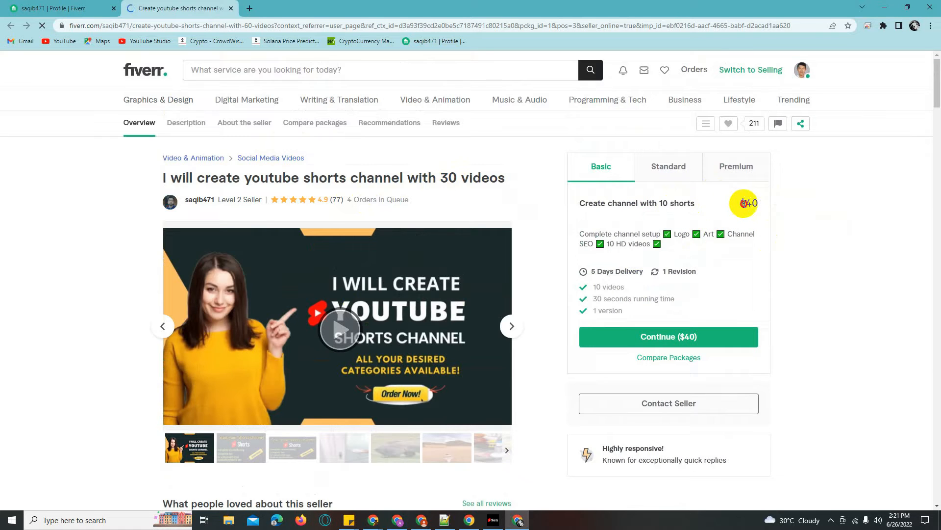
{"action": "left_click", "coordinate": [668, 167]}
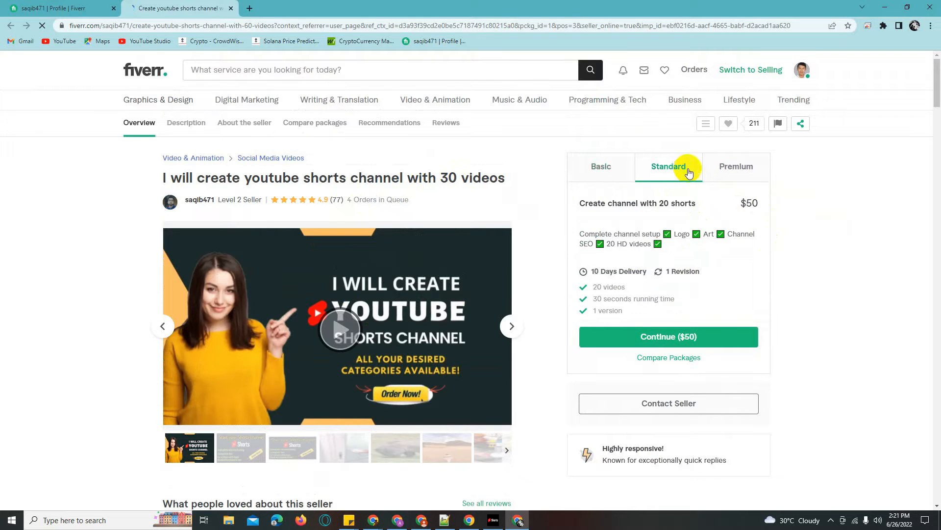
{"action": "left_click", "coordinate": [736, 166]}
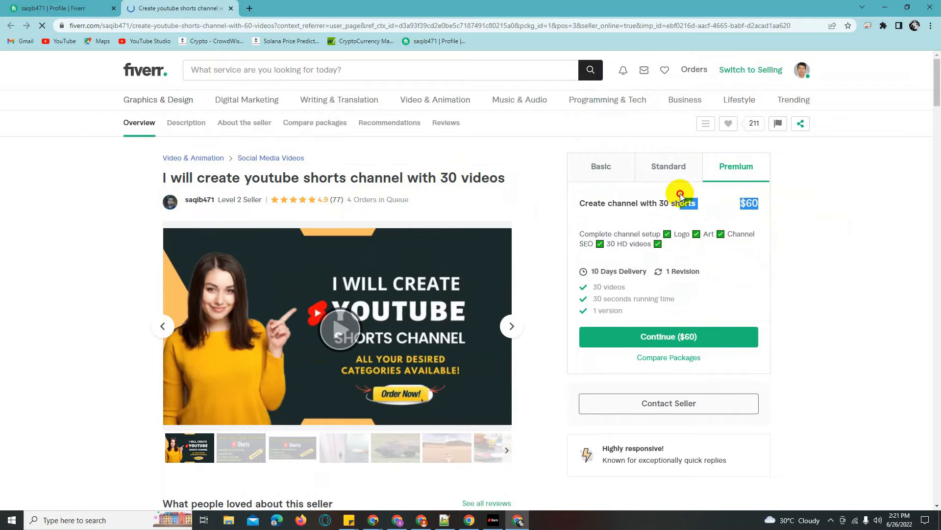
{"action": "scroll", "scroll_direction": "down", "scroll_amount": 3}
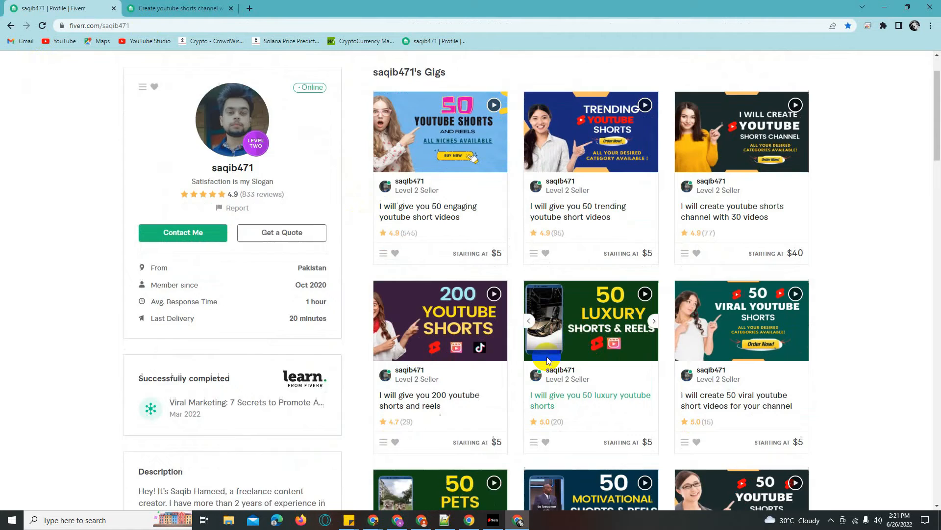
{"action": "scroll", "scroll_direction": "down", "scroll_amount": 3}
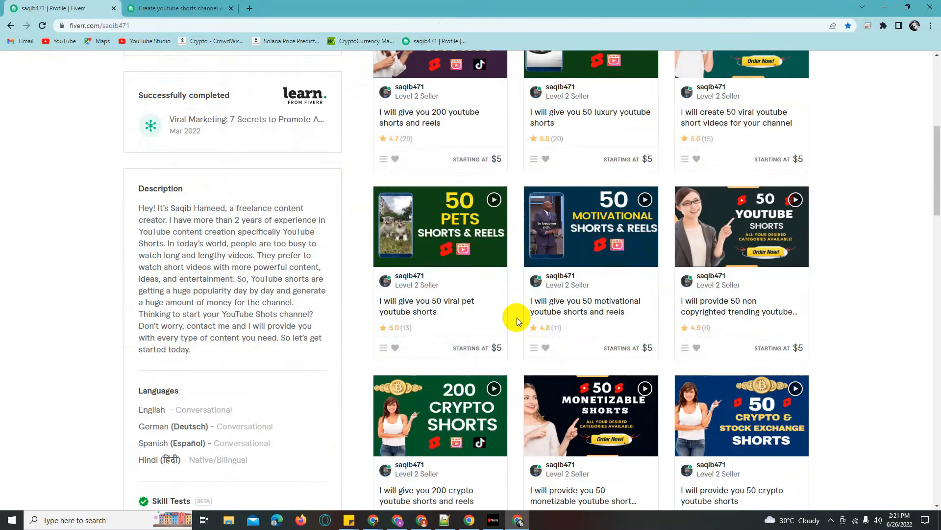
{"action": "scroll", "scroll_direction": "down", "scroll_amount": 3}
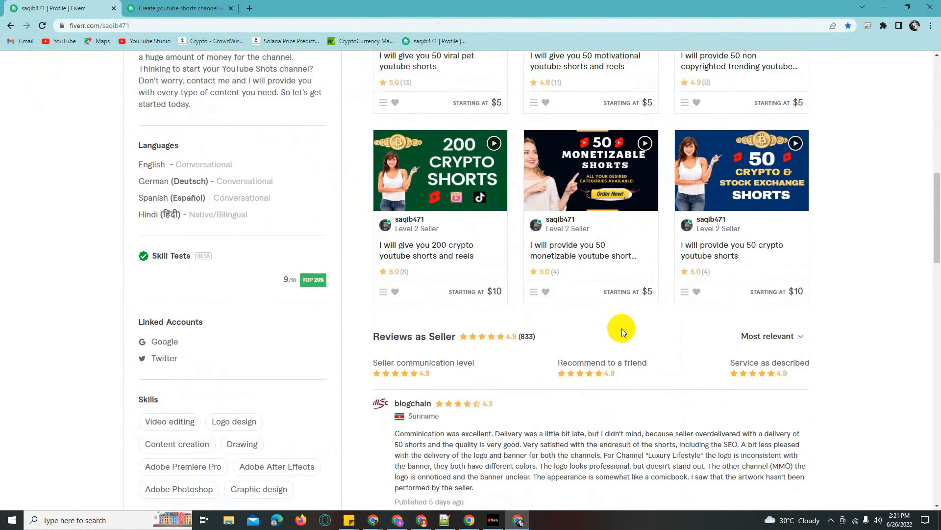
{"action": "scroll", "scroll_direction": "down", "scroll_amount": 3}
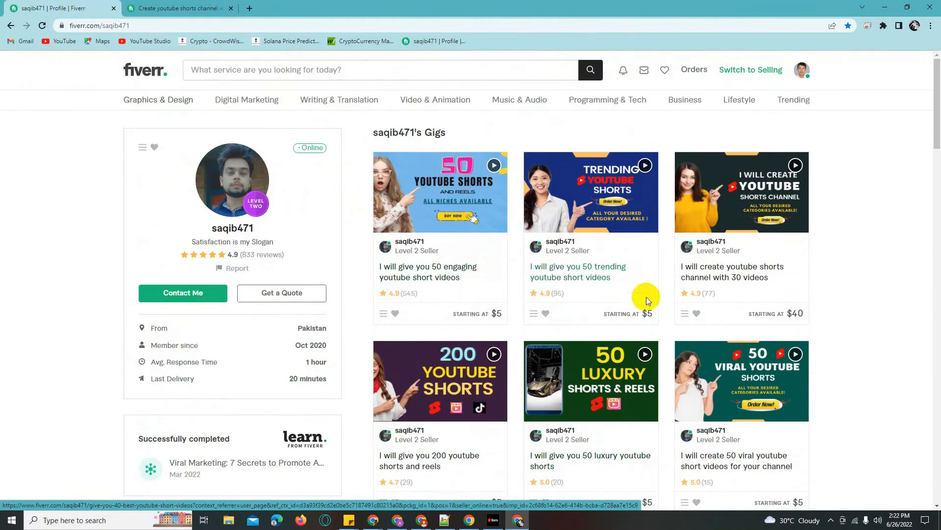
{"action": "mouse_move", "coordinate": [594, 291]}
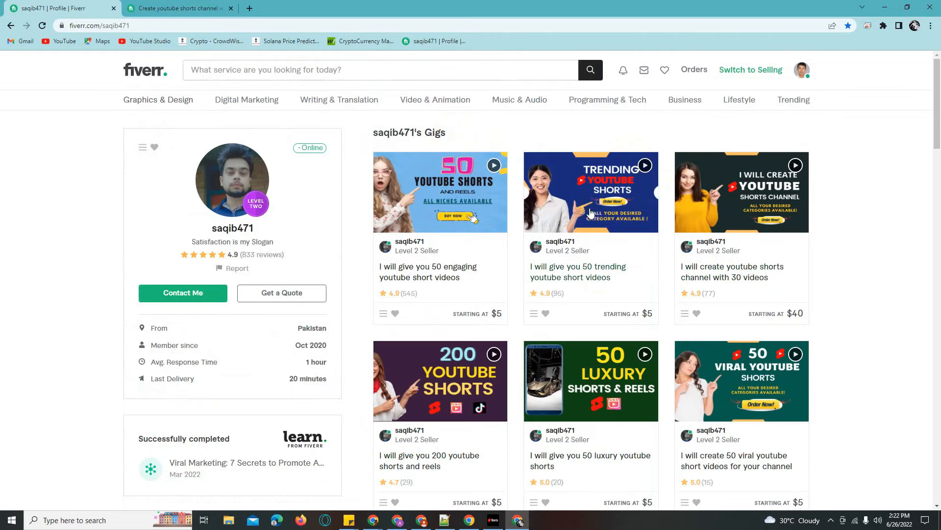
- Check the 50 engaging shorts gig's $5 Basic package, then close both gig pages
{"action": "left_click", "coordinate": [440, 191]}
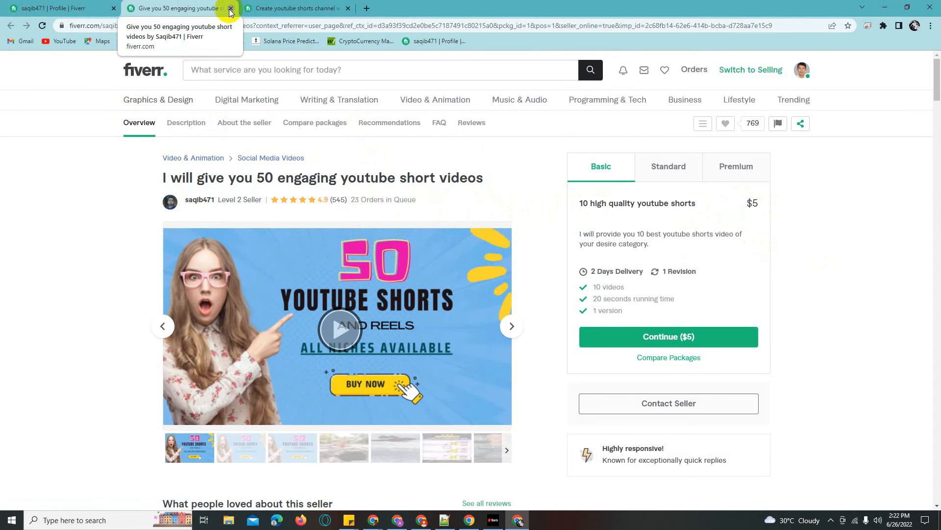
{"action": "left_click", "coordinate": [230, 7]}
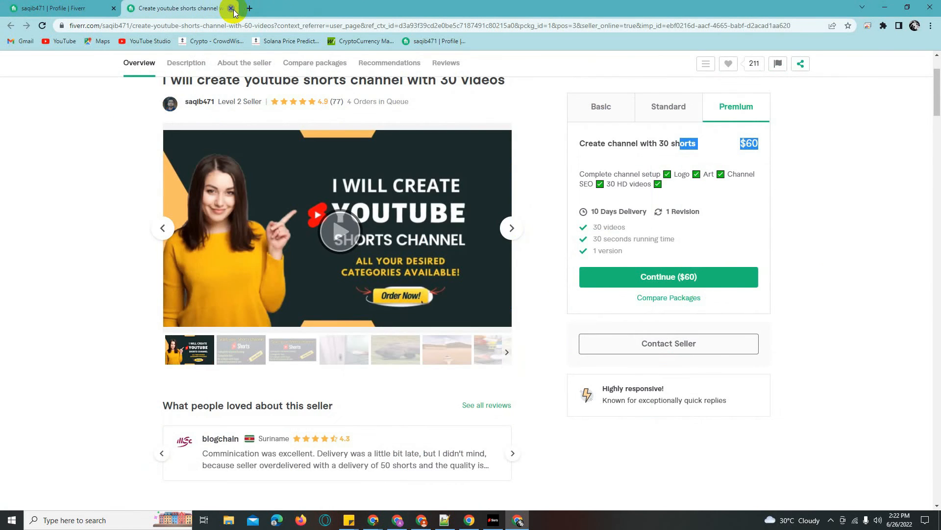
{"action": "left_click", "coordinate": [229, 8]}
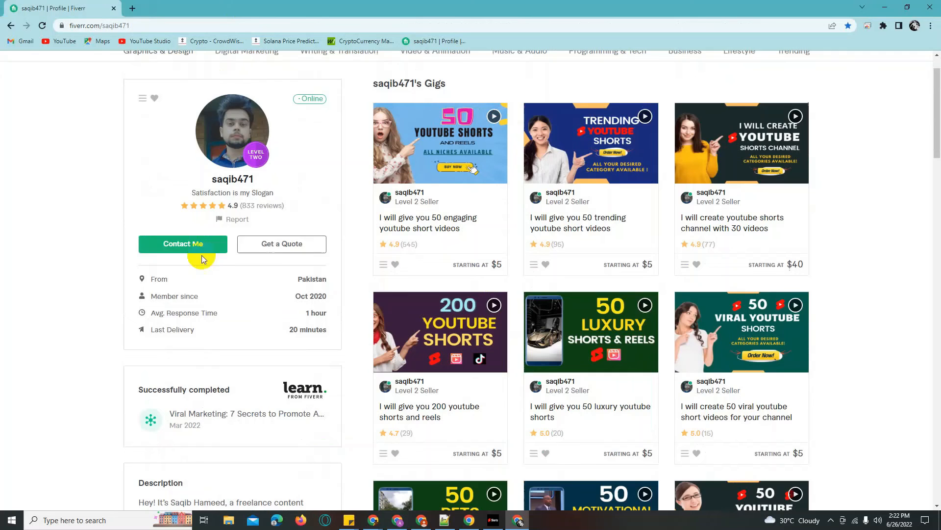
{"action": "mouse_move", "coordinate": [245, 205]}
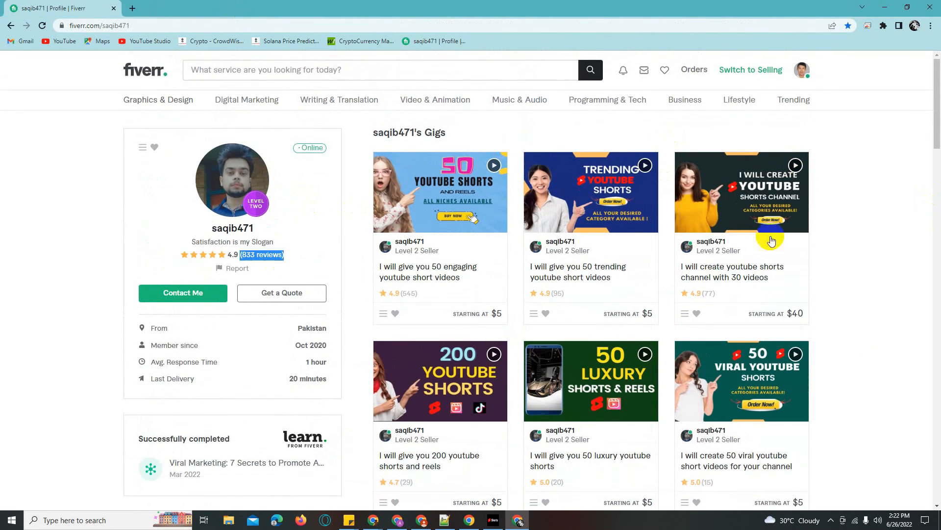
{"action": "scroll", "scroll_direction": "down", "scroll_amount": 3}
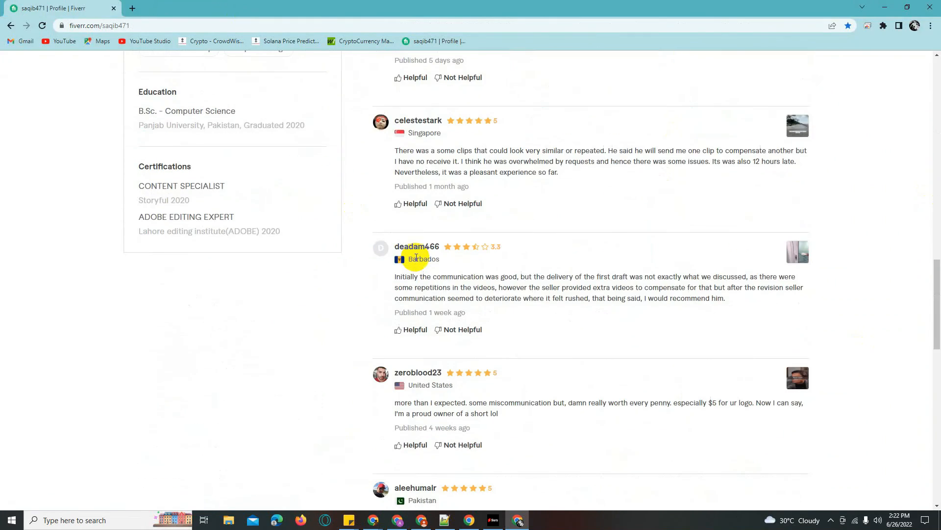